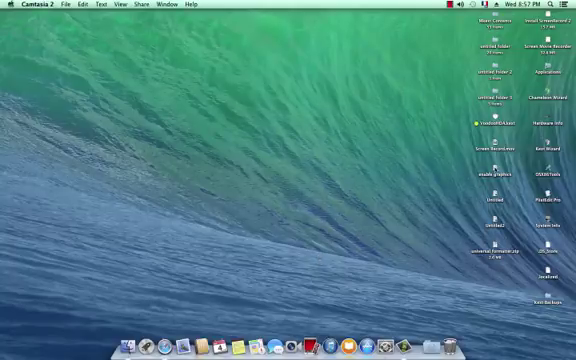
Open the 'enable graphics' note from the desktop in TextEdit
double_click(490, 167)
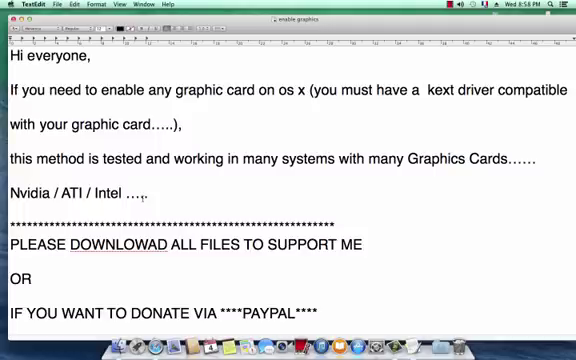
Scroll past the introduction to the '1/ Tools' list in the note
scroll("down", 3)
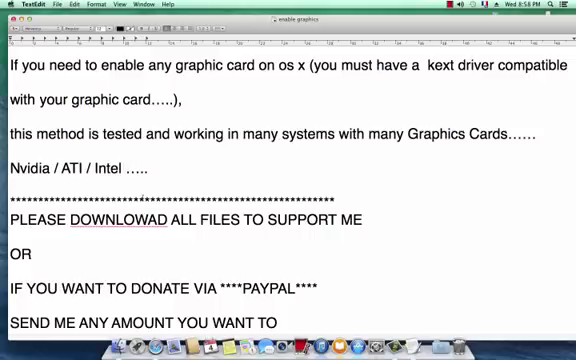
scroll("down", 3)
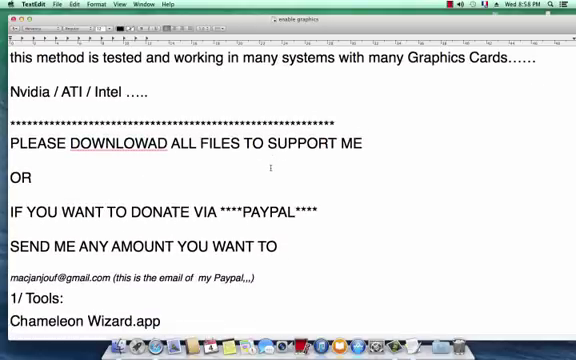
scroll("down", 3)
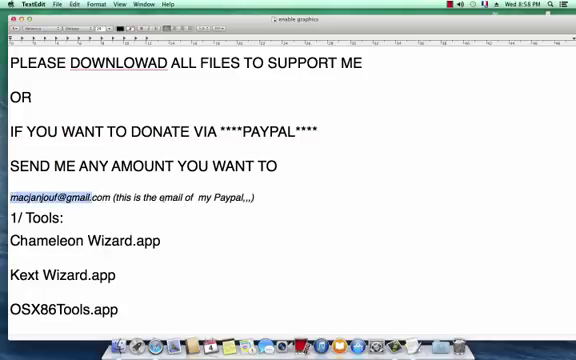
scroll("down", 3)
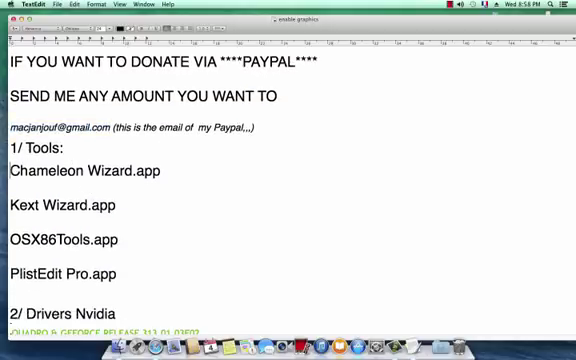
Highlight the tool names and scroll through the Drivers Nvidia releases section
double_click(90, 171)
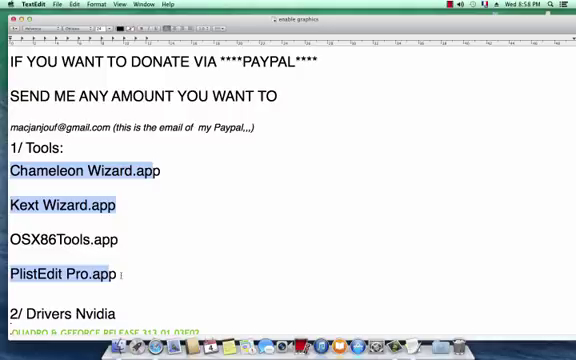
scroll("down", 3)
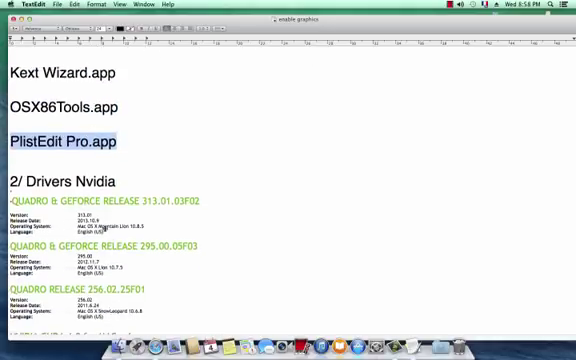
scroll("down", 3)
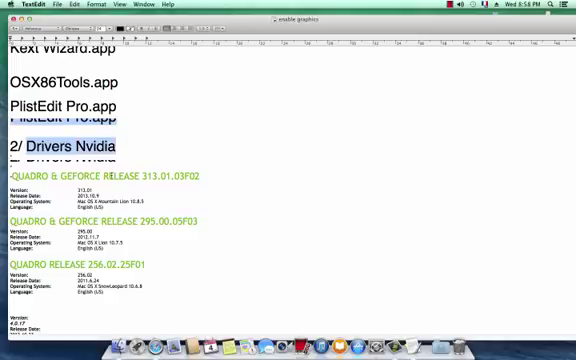
scroll("down", 3)
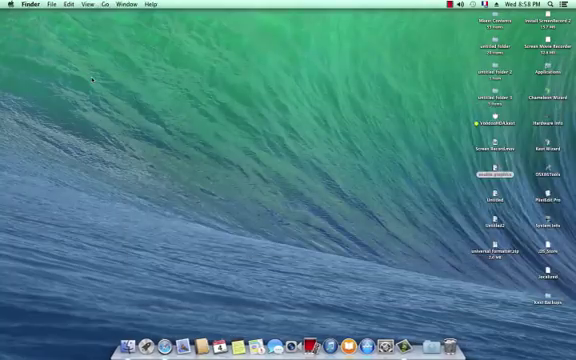
mouse_move(188, 133)
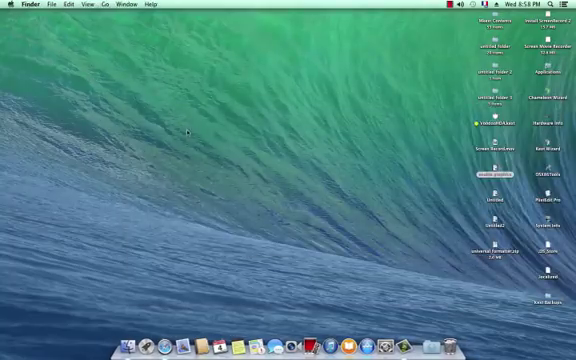
Check About This Mac's Displays tab for GeForce GT 440 and L194WS, then open System Report
left_click(8, 5)
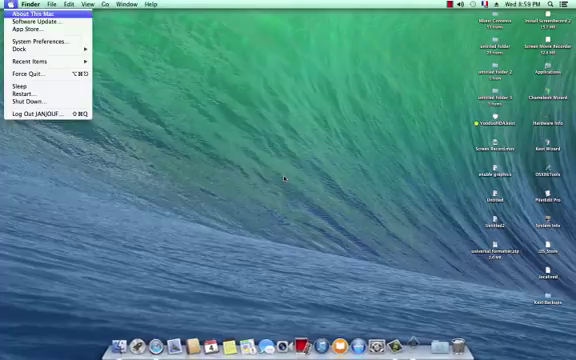
left_click(33, 10)
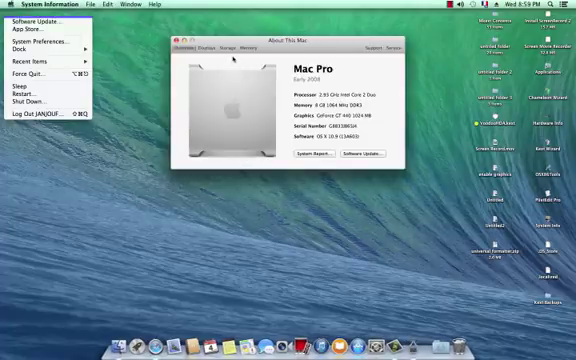
left_click(224, 46)
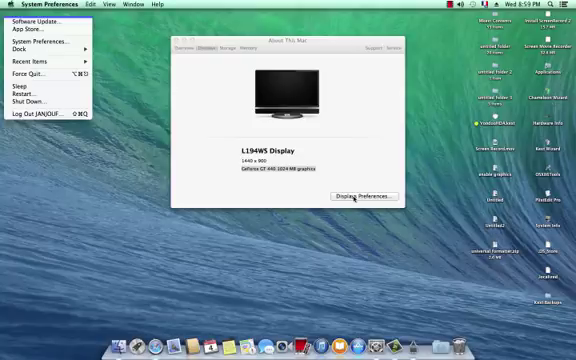
left_click(363, 196)
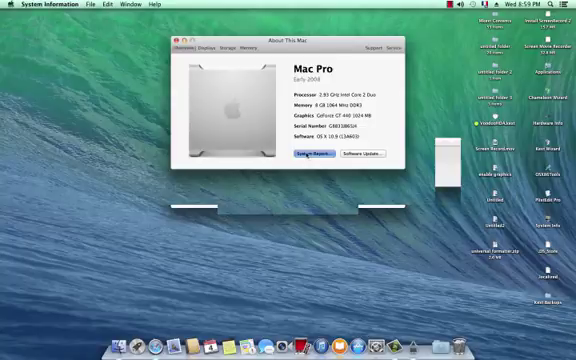
View the GeForce GT 440 in Graphics/Displays and PCI Cards reports
left_click(311, 154)
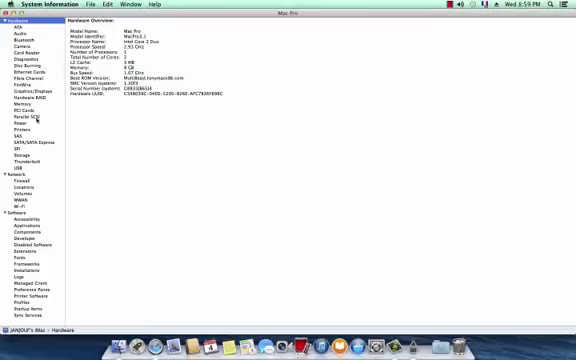
left_click(23, 91)
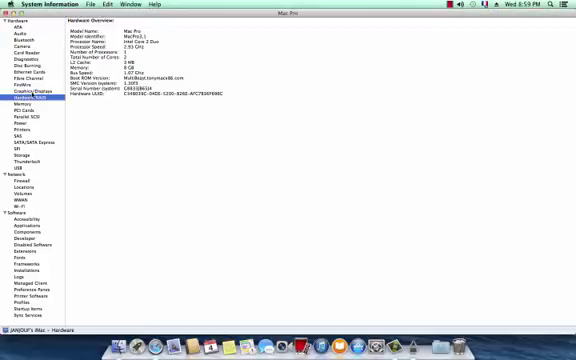
left_click(28, 91)
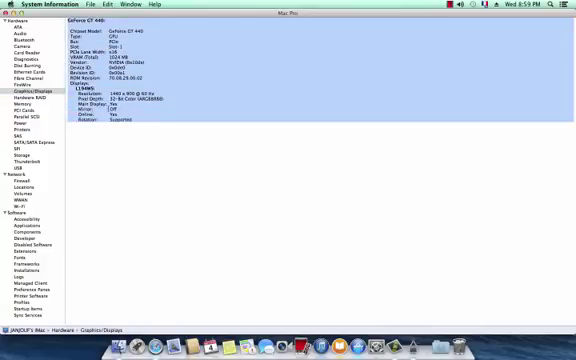
left_click(22, 105)
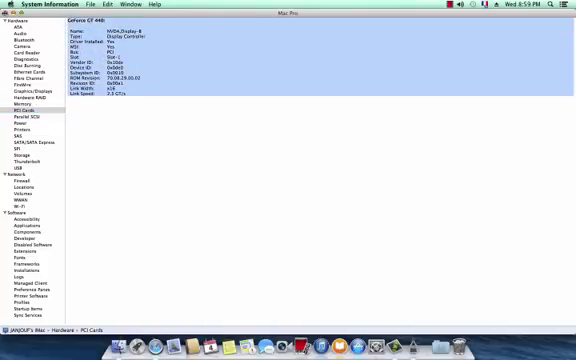
left_click(10, 6)
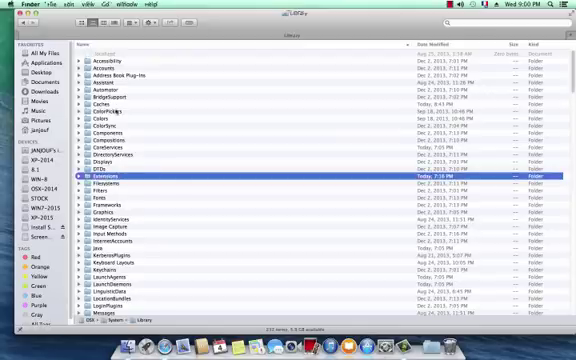
Open /System/Library/Extensions and scroll through the AMD and GeForce kexts
double_click(100, 177)
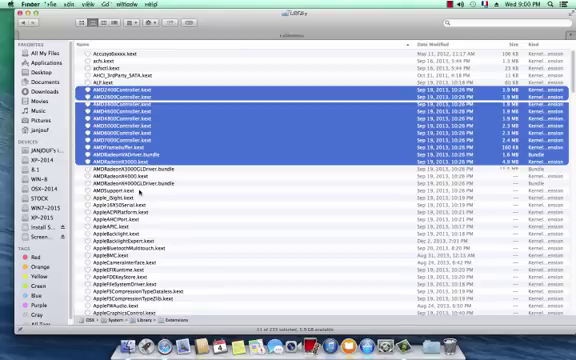
scroll("down", 3)
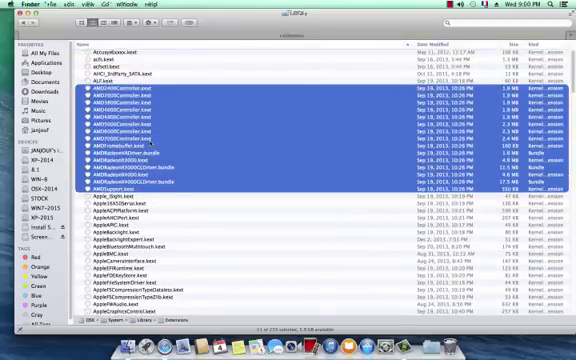
scroll("down", 3)
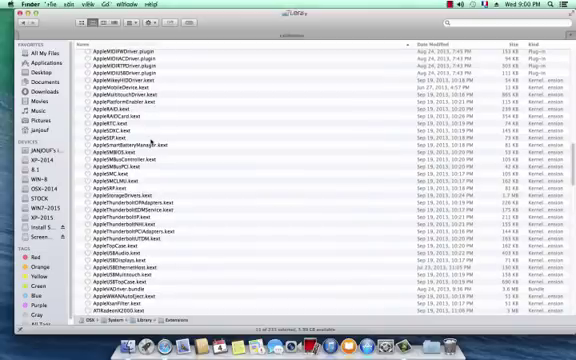
scroll("down", 3)
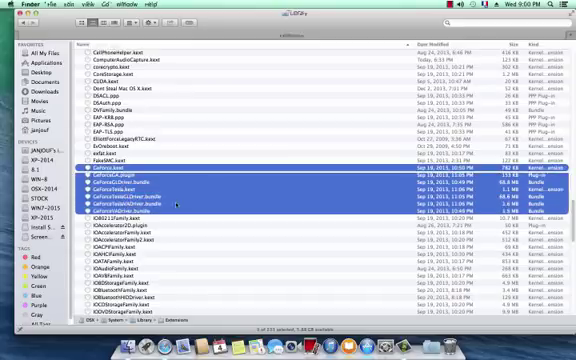
scroll("down", 3)
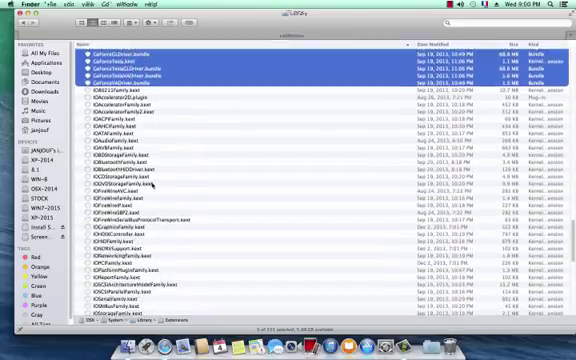
scroll("down", 3)
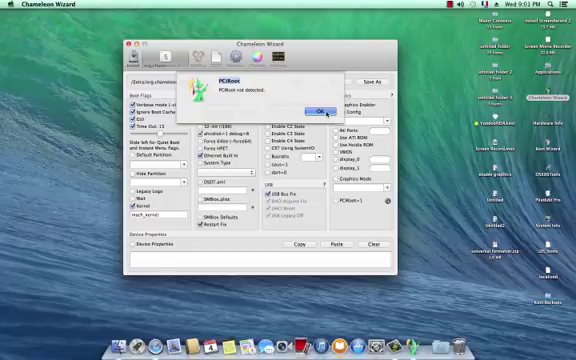
Dismiss Chameleon Wizard's 'PCIRoot not detected' alert
left_click(315, 110)
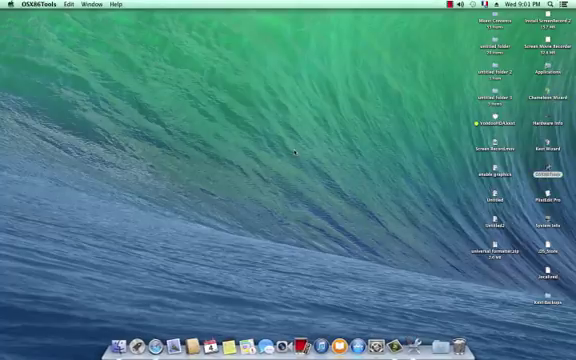
mouse_move(325, 225)
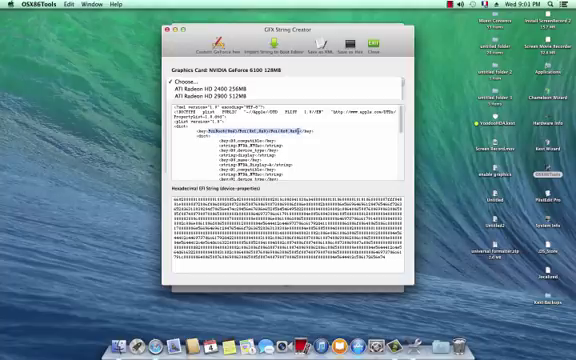
Copy the PciRoot device path from the GFX String Creator XML
right_click(290, 130)
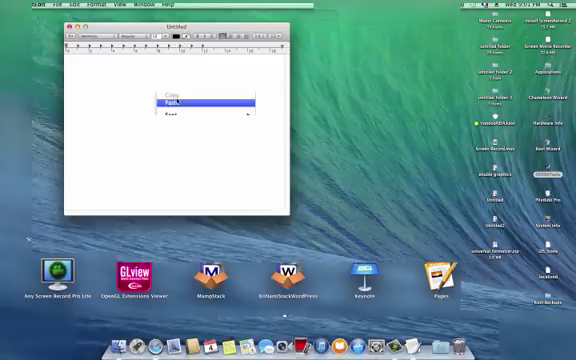
Paste the PciRoot path into a new TextEdit note, then delete the unsaved note
left_click(171, 101)
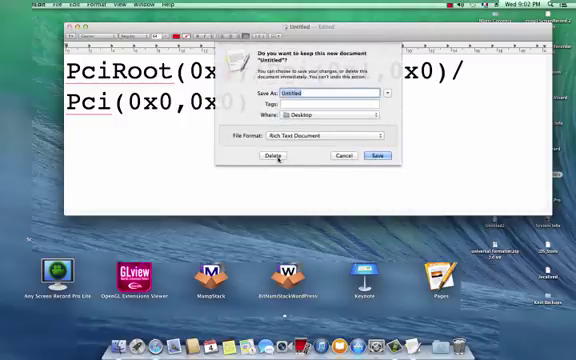
left_click(258, 156)
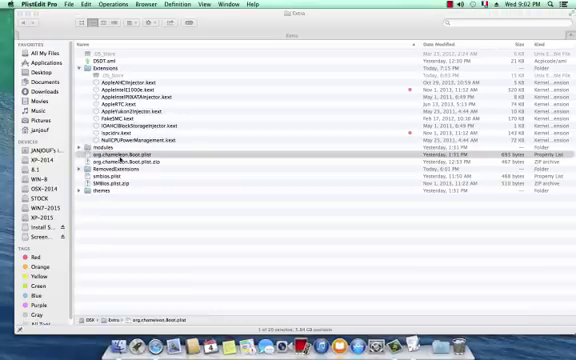
Open org.chameleon.Boot.plist from the Extra folder in PlistEdit Pro
double_click(130, 163)
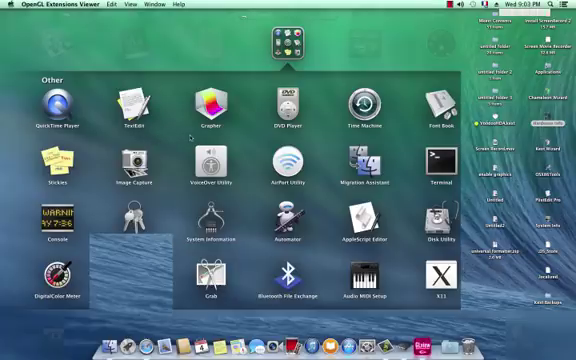
mouse_move(145, 137)
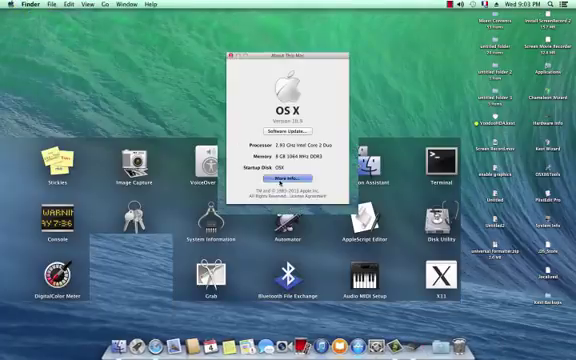
Open the full System Report from About This Mac and show the Graphics/Displays details
left_click(289, 183)
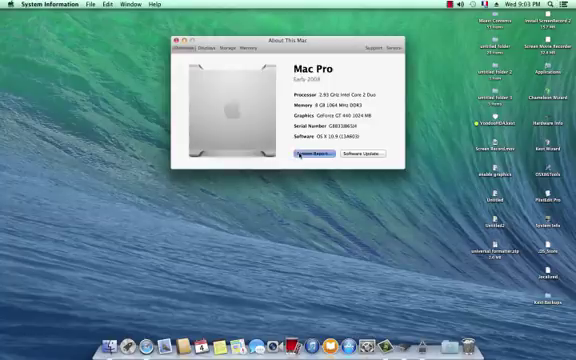
left_click(308, 155)
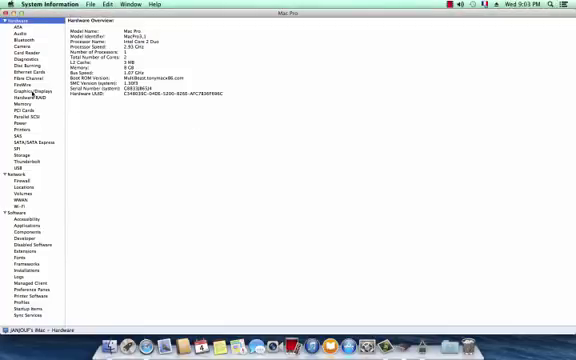
left_click(27, 89)
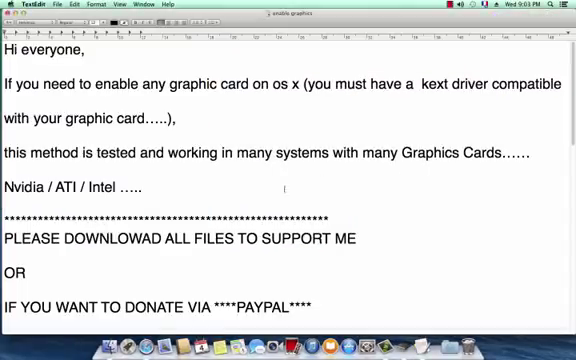
Scroll the 'enable graphics' note past the introduction to the start of the tools list
scroll("down", 3)
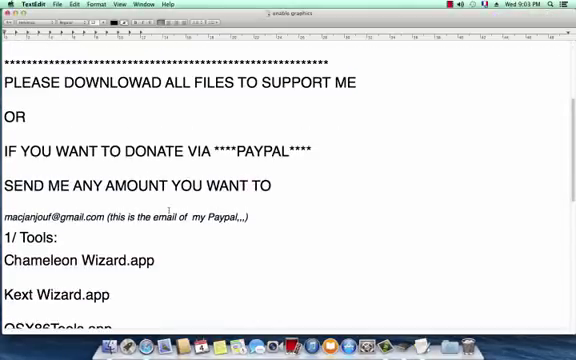